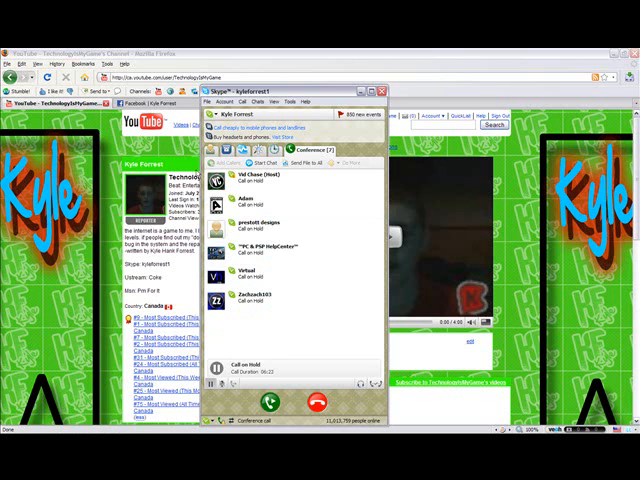
{"action": "mouse_move", "coordinate": [410, 183]}
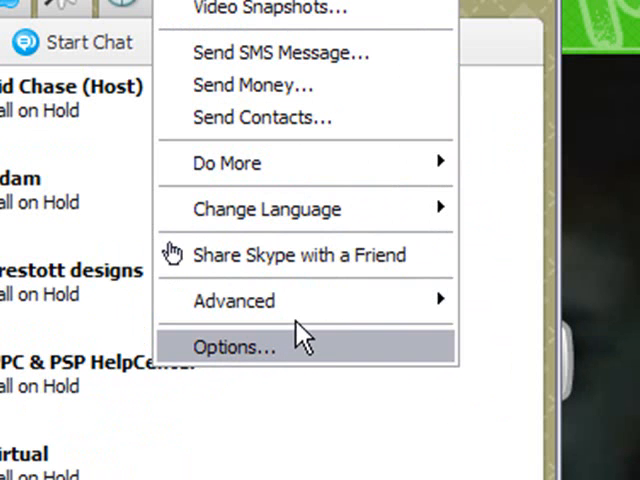
Step: Open Skype Options and scroll General Settings to 'Other things you can do'
{"action": "left_click", "coordinate": [234, 347]}
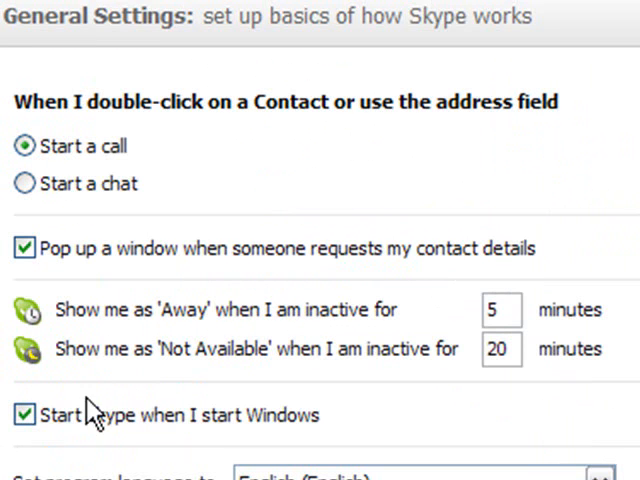
{"action": "scroll", "scroll_direction": "down", "scroll_amount": 3}
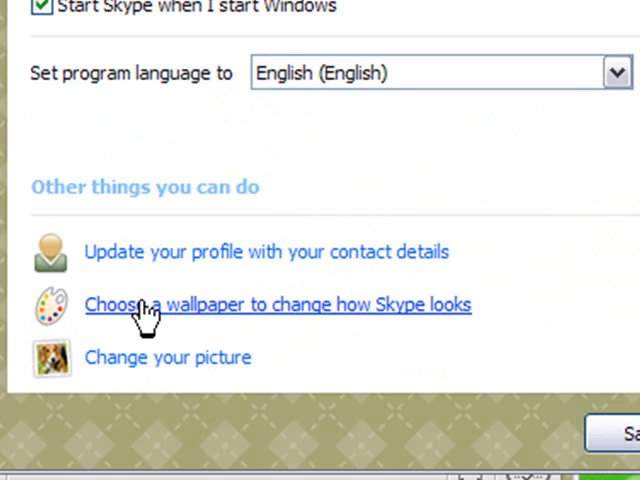
{"action": "mouse_move", "coordinate": [472, 307]}
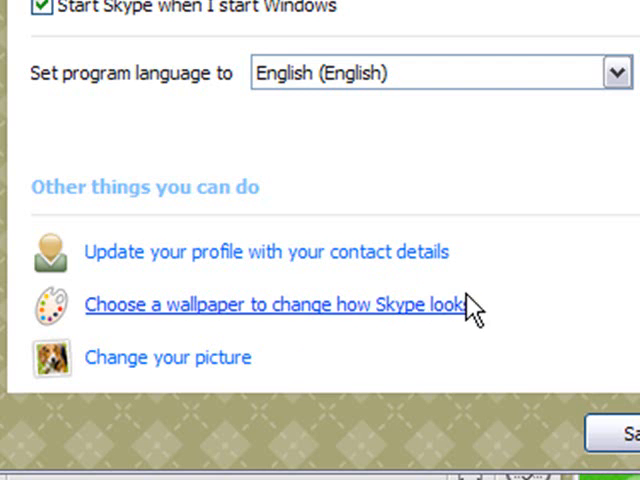
Step: Open 'Choose a wallpaper' and browse the wallpaper strip back and forth with its arrows
{"action": "left_click", "coordinate": [280, 305]}
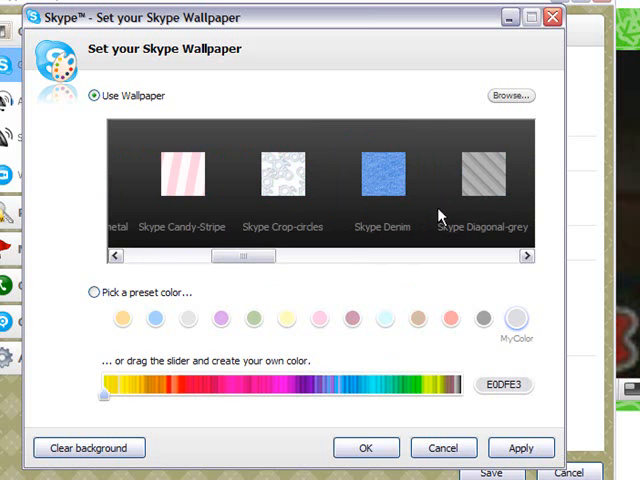
{"action": "left_click", "coordinate": [527, 255]}
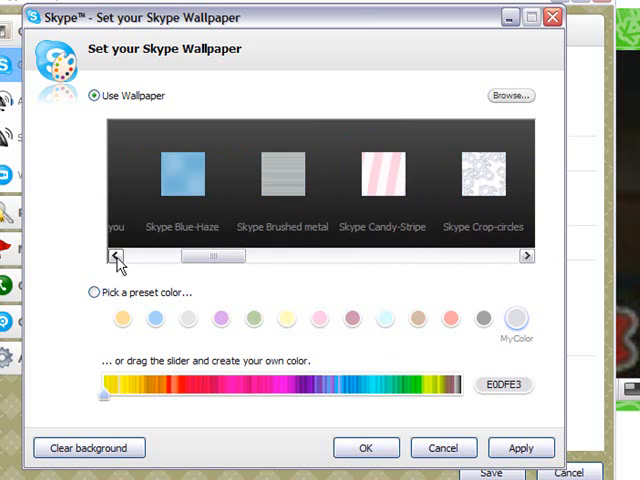
{"action": "left_click", "coordinate": [115, 255]}
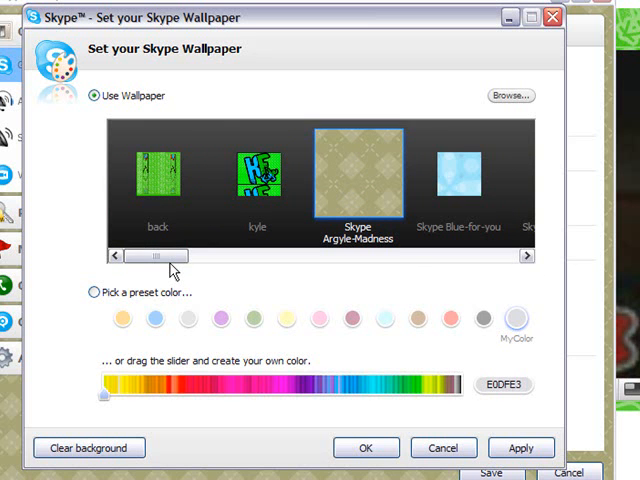
{"action": "mouse_move", "coordinate": [345, 50]}
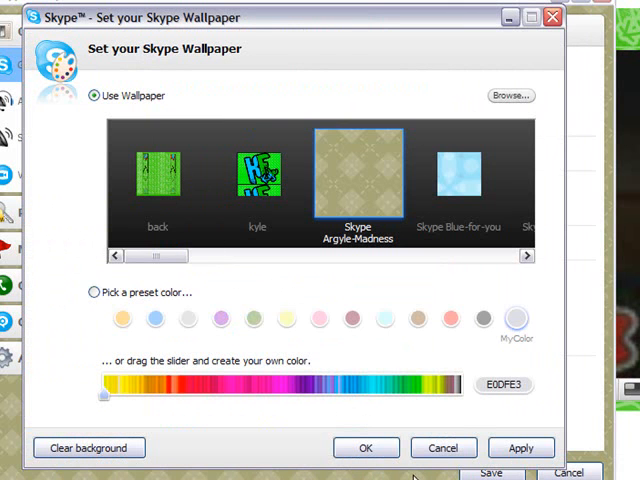
{"action": "mouse_move", "coordinate": [382, 287]}
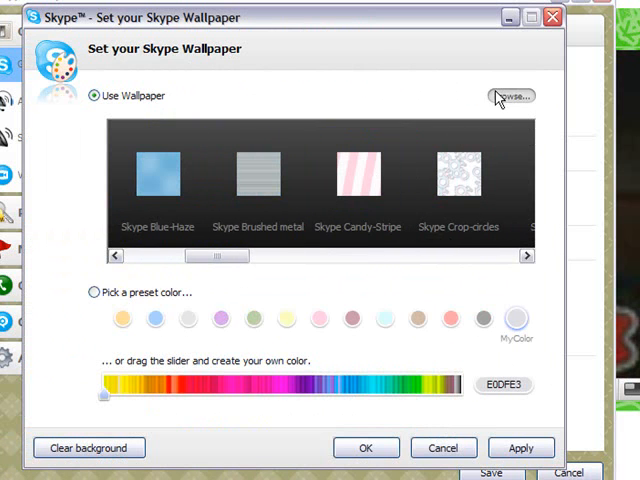
Step: Browse to the Desktop in Thumbnails view and open 'pic' as the custom wallpaper
{"action": "left_click", "coordinate": [511, 95]}
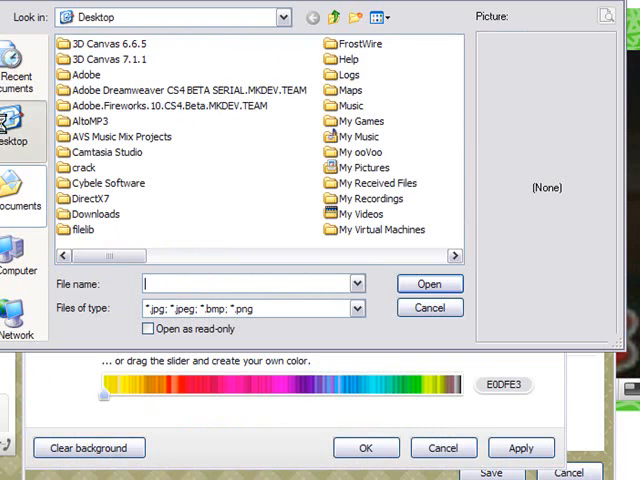
{"action": "left_click", "coordinate": [376, 17]}
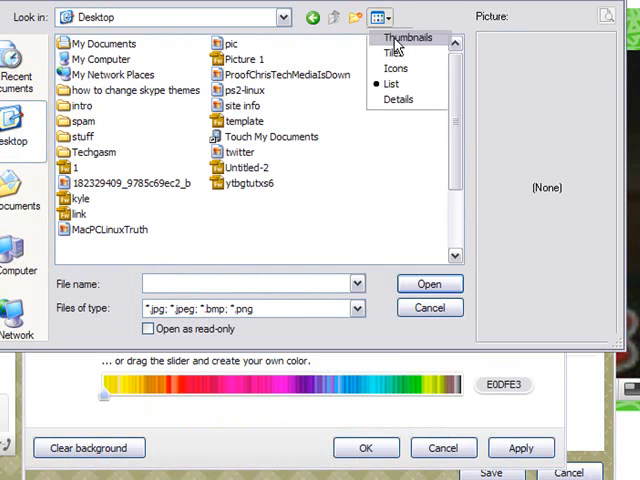
{"action": "left_click", "coordinate": [407, 37]}
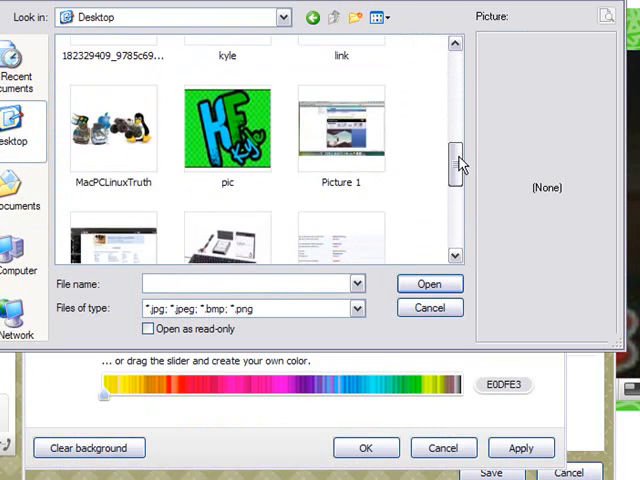
{"action": "scroll", "scroll_direction": "down", "scroll_amount": 3}
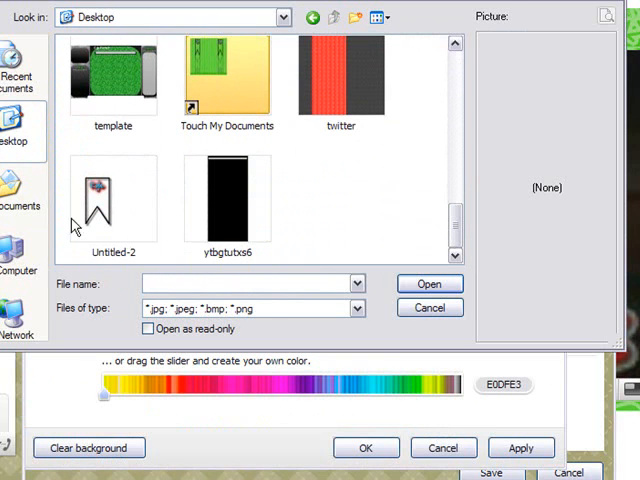
{"action": "left_click", "coordinate": [97, 200]}
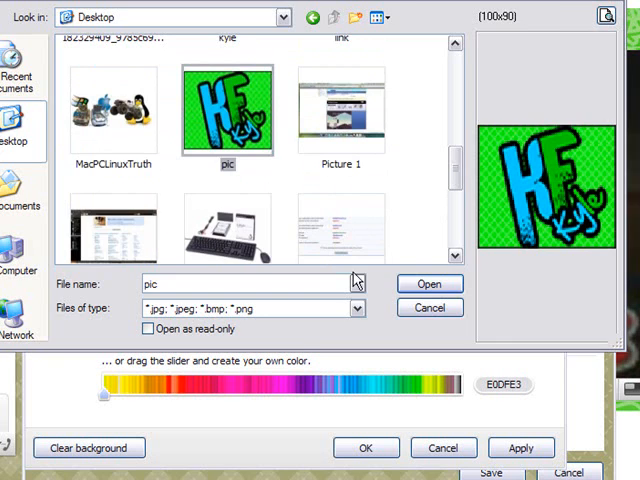
{"action": "left_click", "coordinate": [429, 284]}
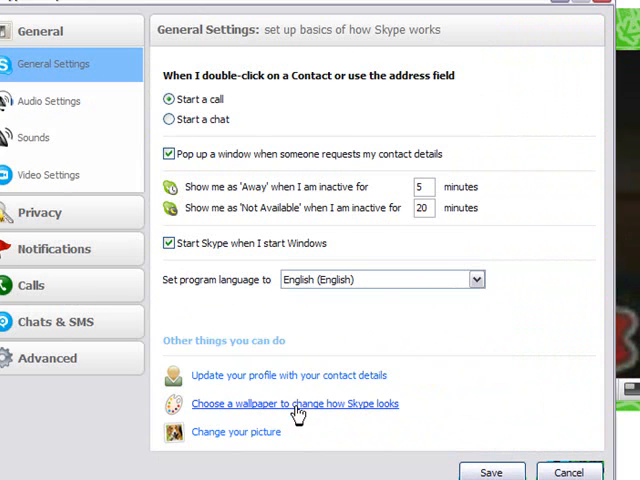
Step: Reopen the wallpaper choices and apply Skype Argyle-Madness
{"action": "left_click", "coordinate": [294, 403]}
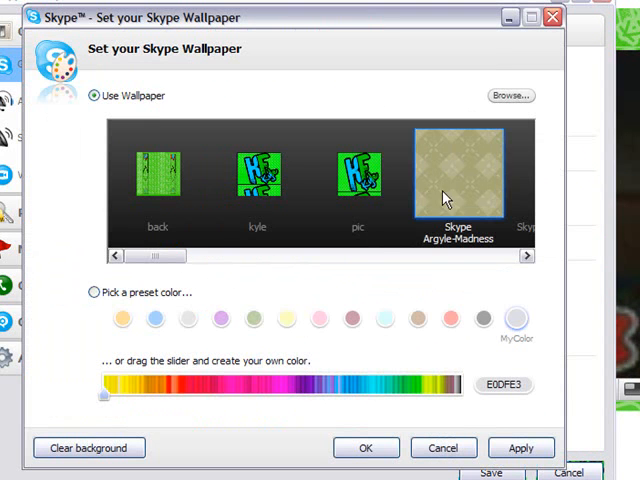
{"action": "left_click", "coordinate": [443, 447]}
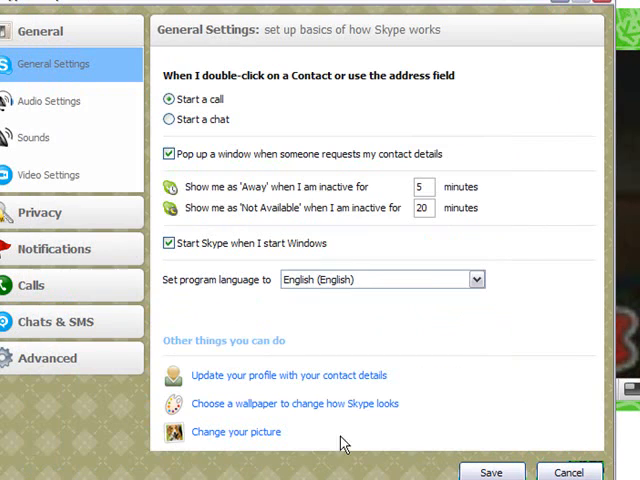
{"action": "mouse_move", "coordinate": [310, 15]}
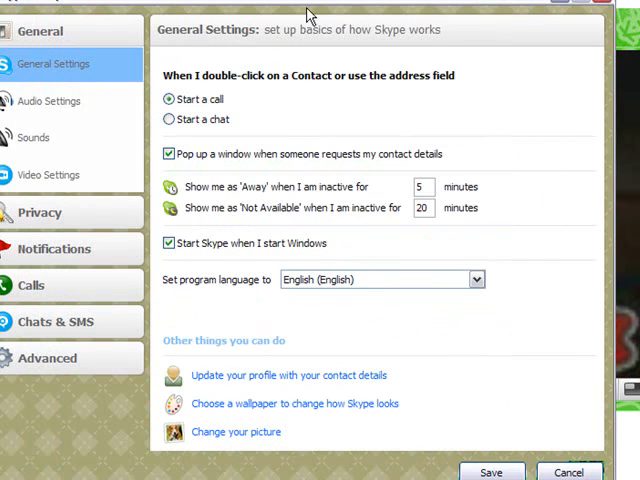